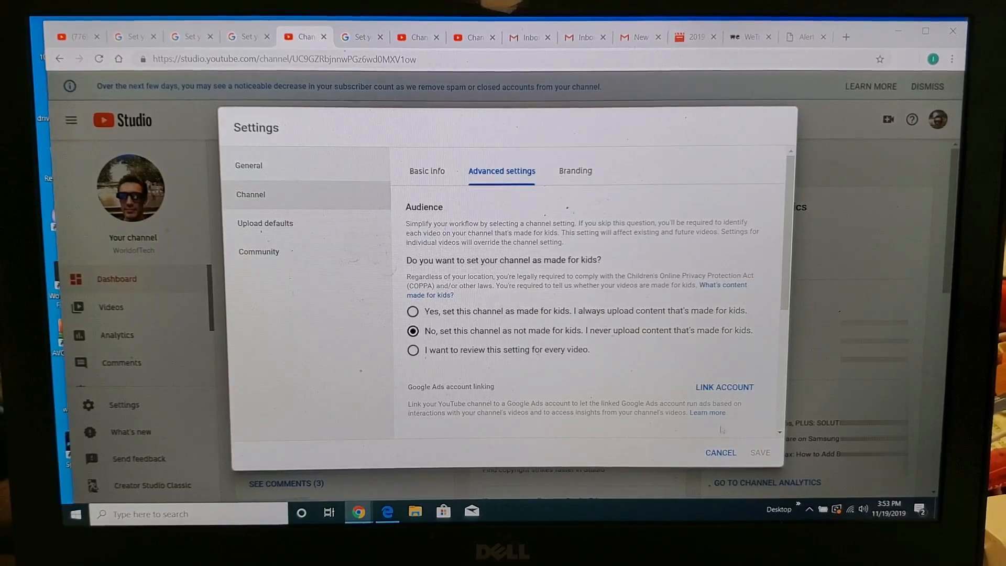
Cancel the Settings dialog so the channel dashboard is shown again, with nothing saved
left_click(720, 452)
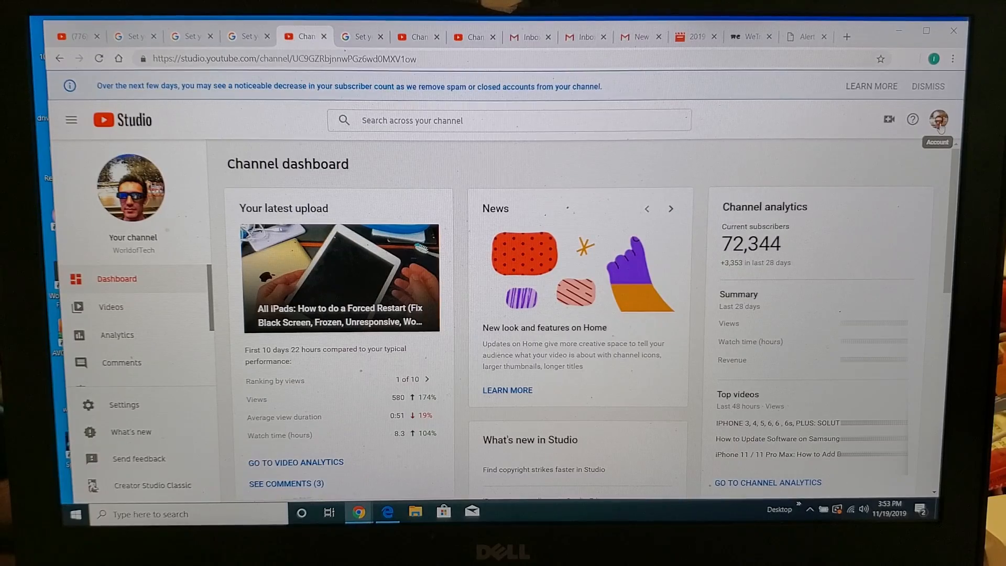
Visit the WorldofTech public channel page, then pick YouTube Studio from the avatar menu
left_click(938, 120)
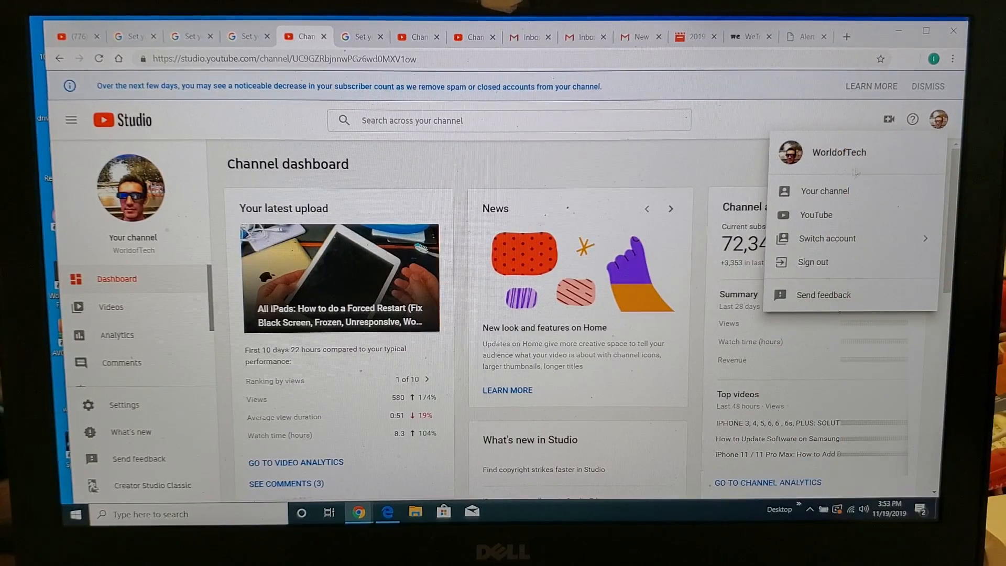
mouse_move(824, 191)
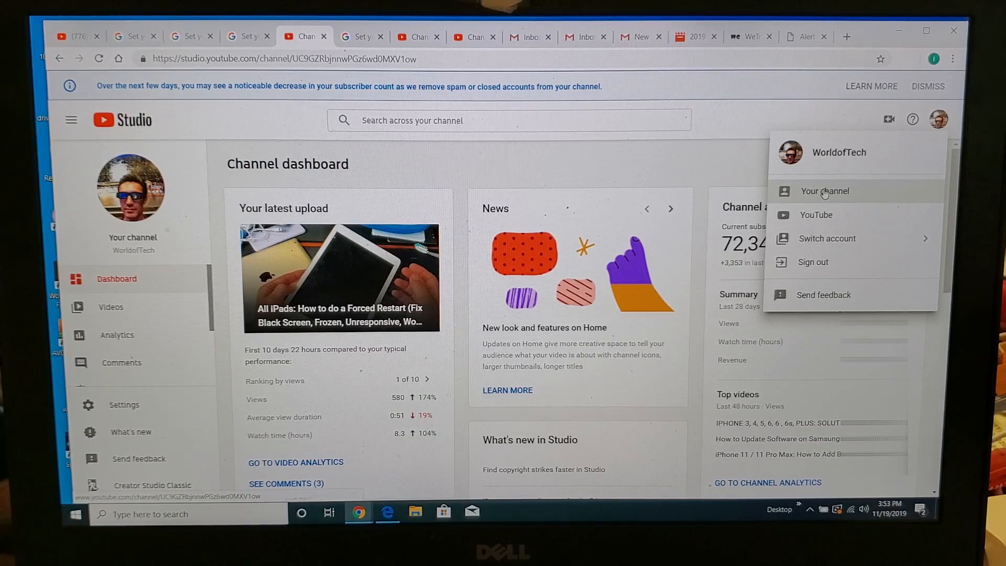
left_click(824, 190)
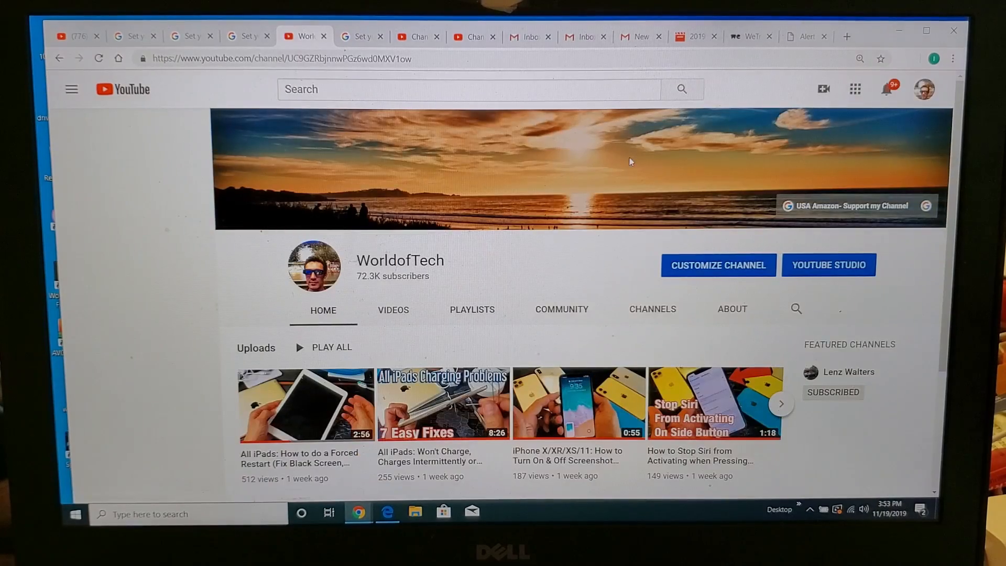
left_click(71, 90)
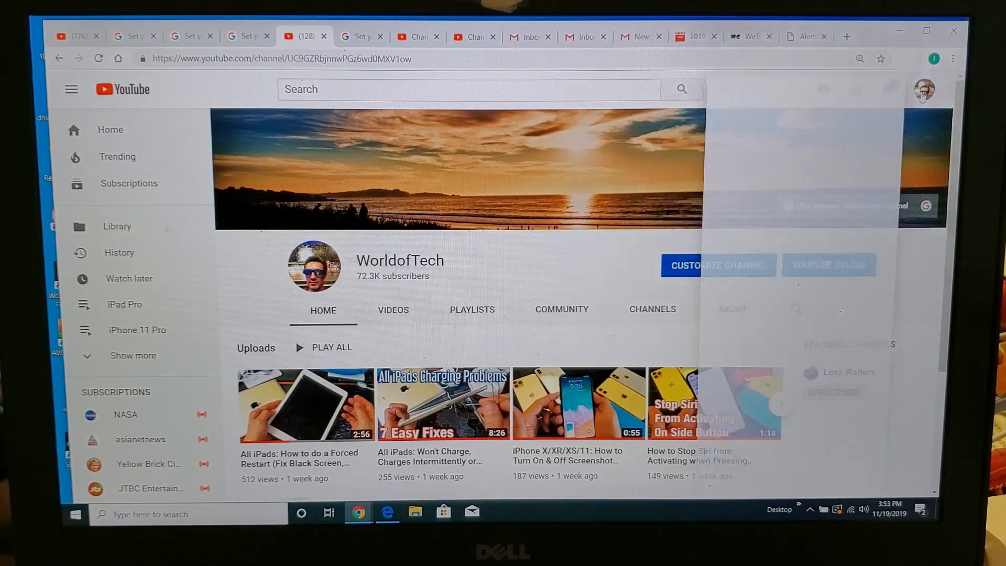
left_click(924, 90)
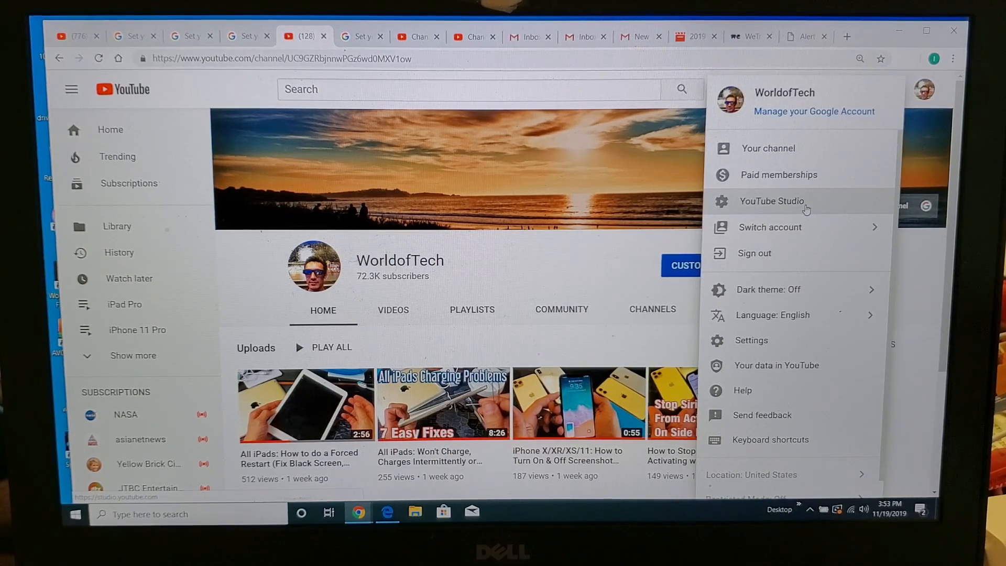
left_click(772, 200)
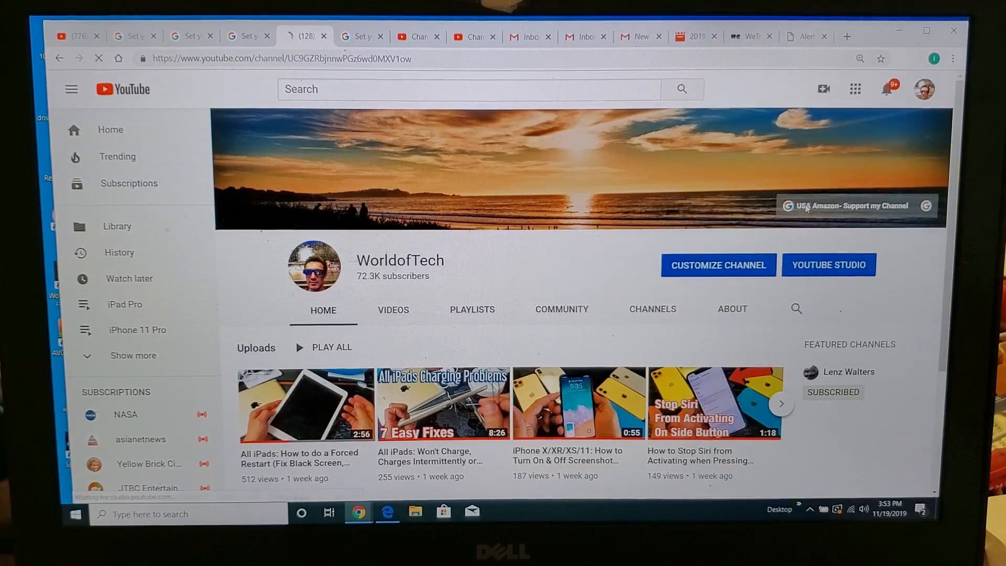
Go to Studio Settings > Channel > Advanced settings to show the made-for-kids audience options
left_click(829, 264)
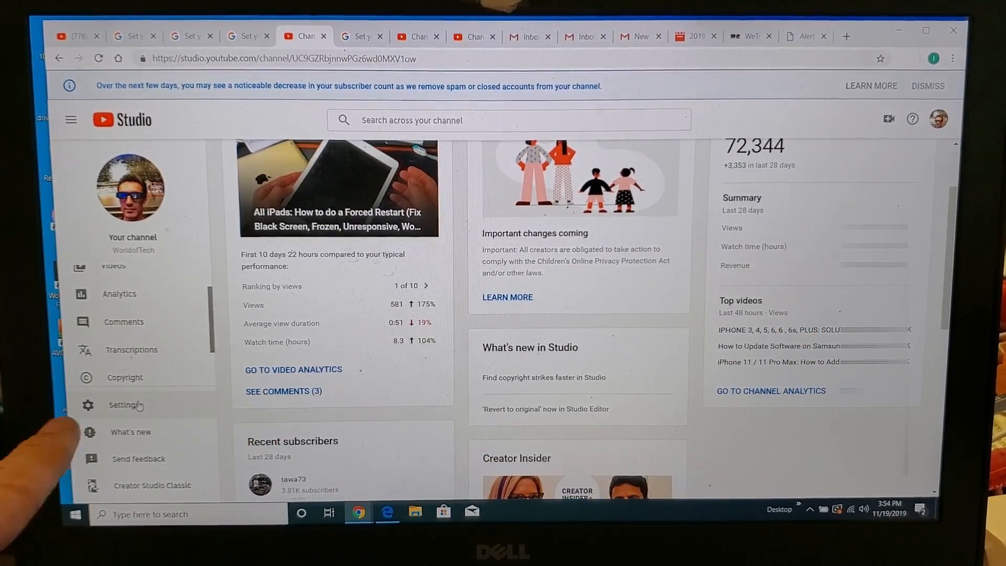
left_click(123, 405)
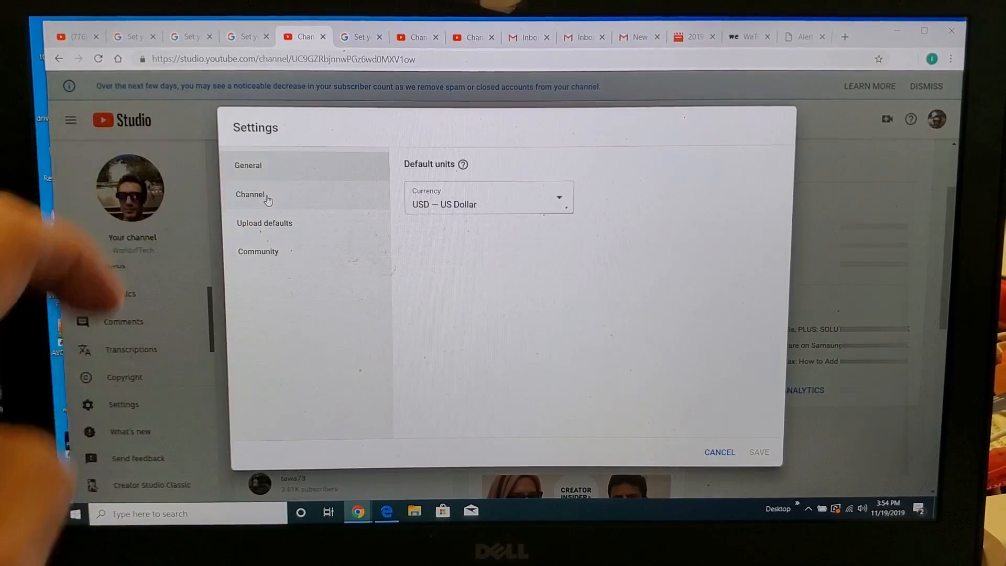
left_click(251, 194)
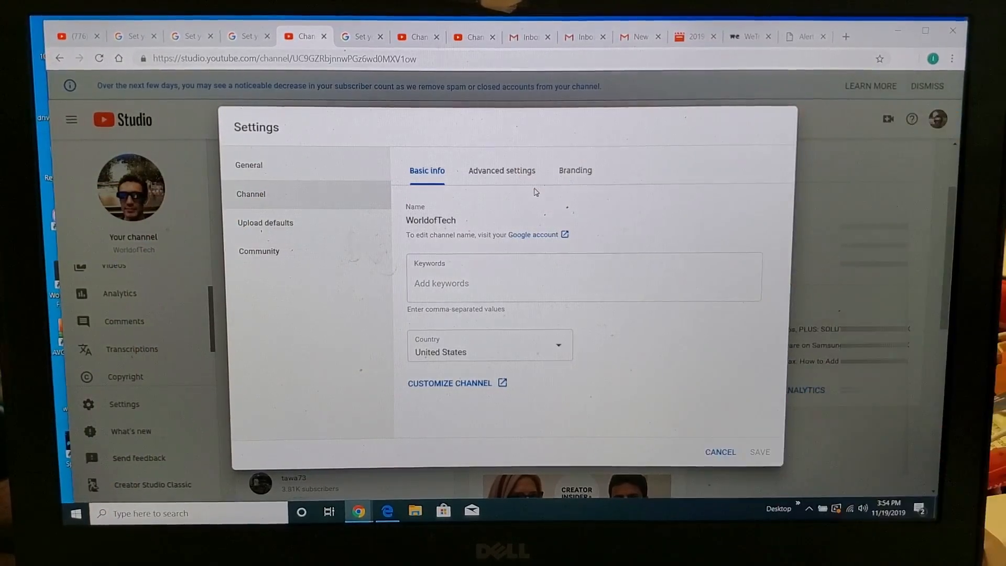
left_click(502, 170)
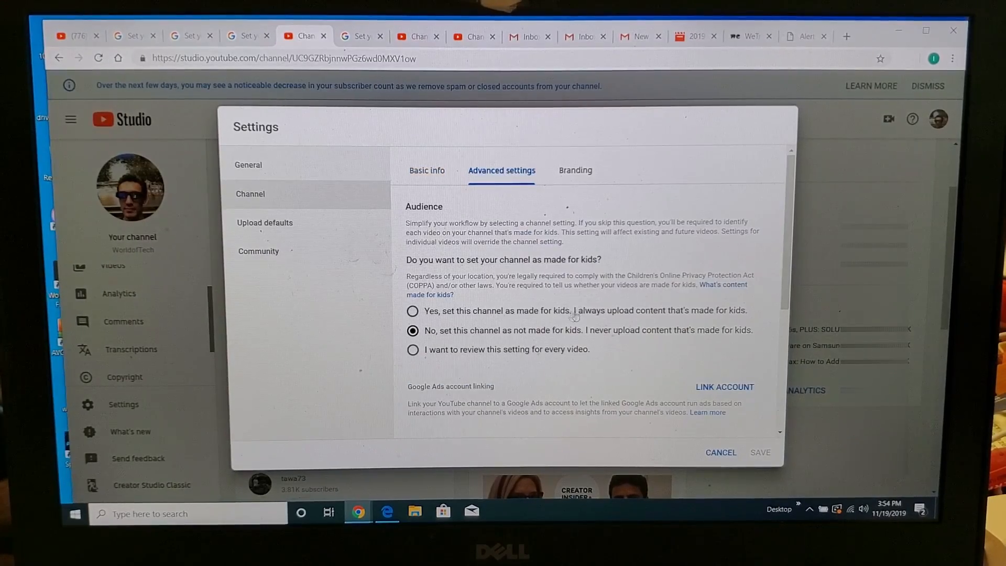
left_click_drag(406, 260, 507, 259)
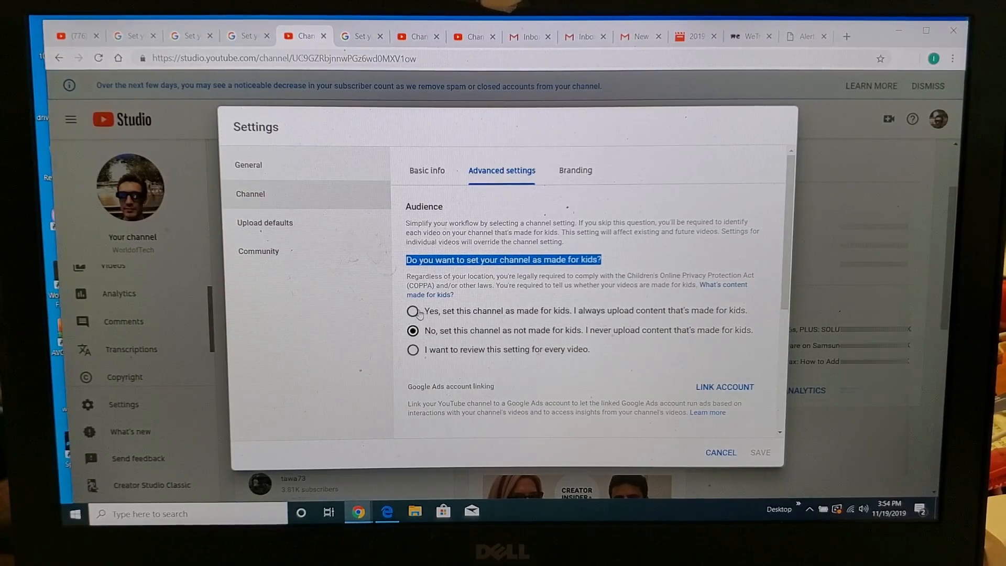
left_click(413, 311)
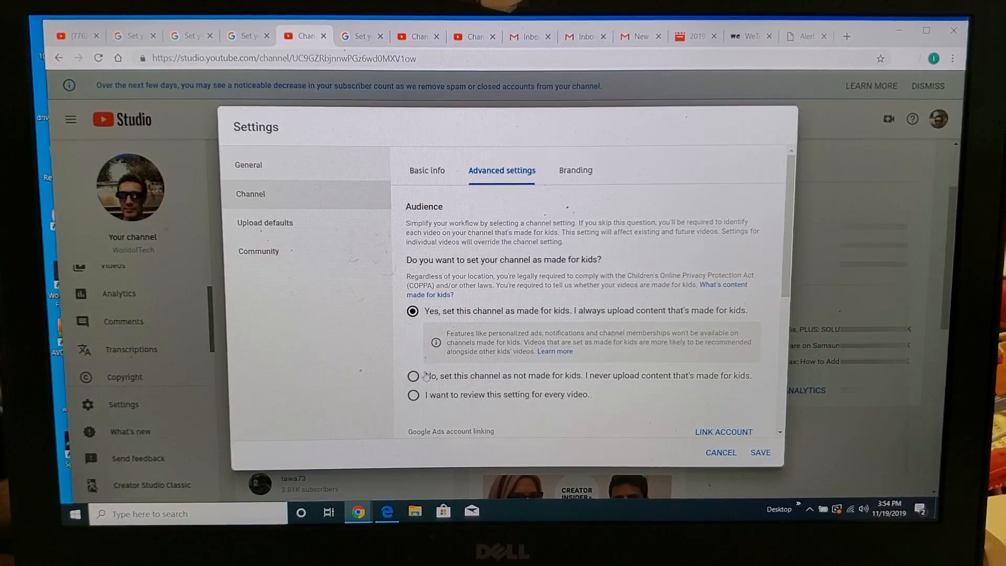
left_click(413, 329)
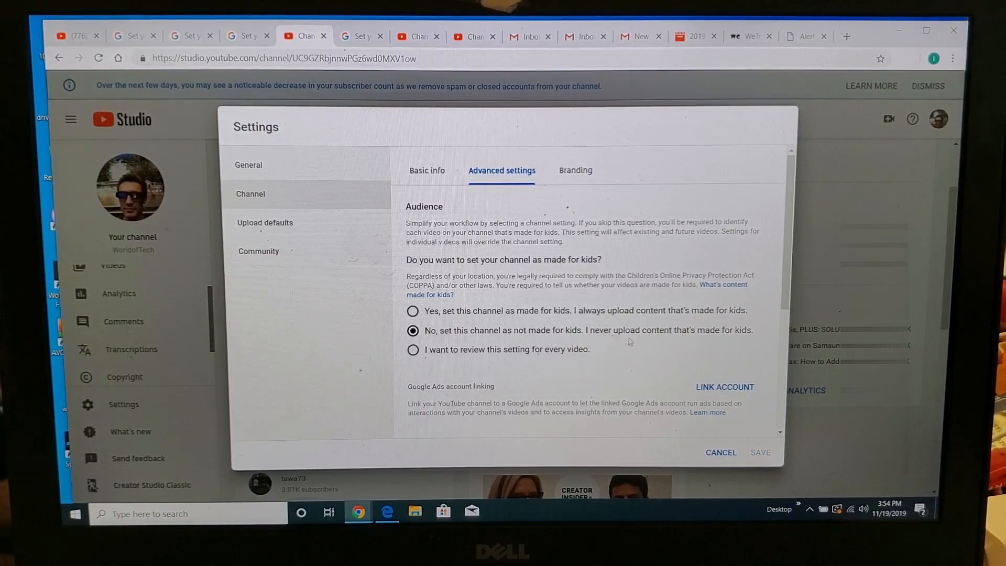
mouse_move(674, 339)
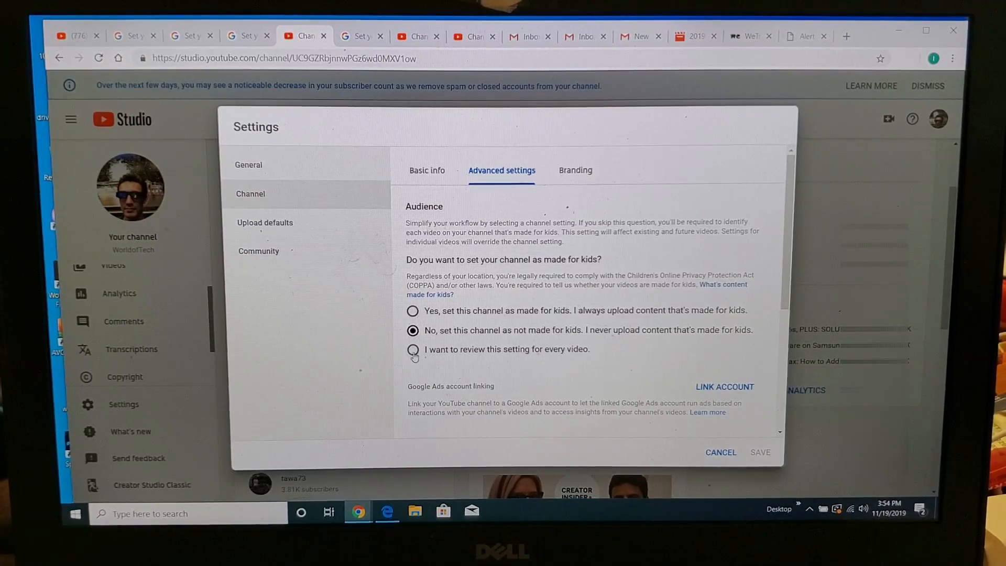
Briefly pick per-video review, switch back to 'No, not made for kids', and cancel Settings
left_click(412, 350)
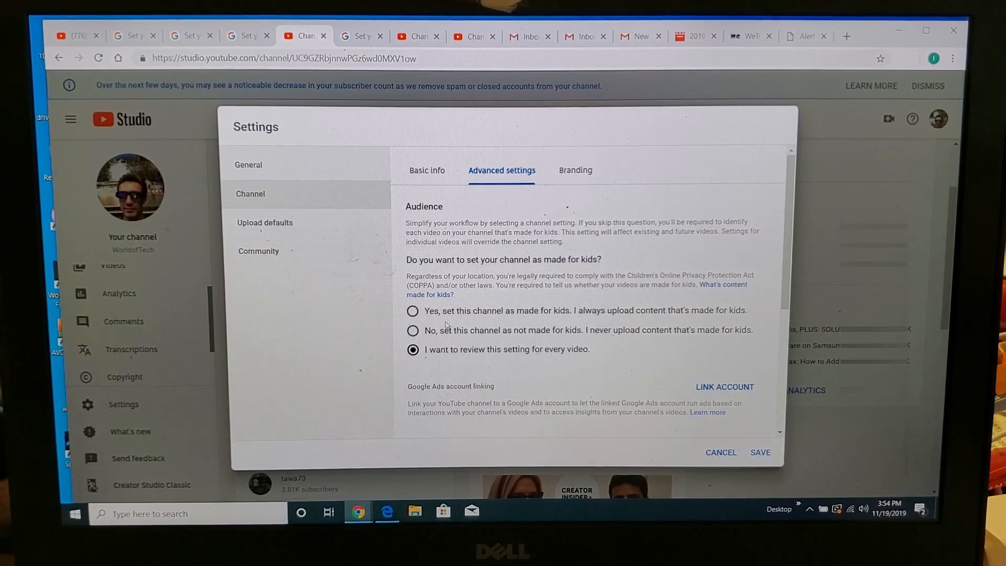
left_click(413, 329)
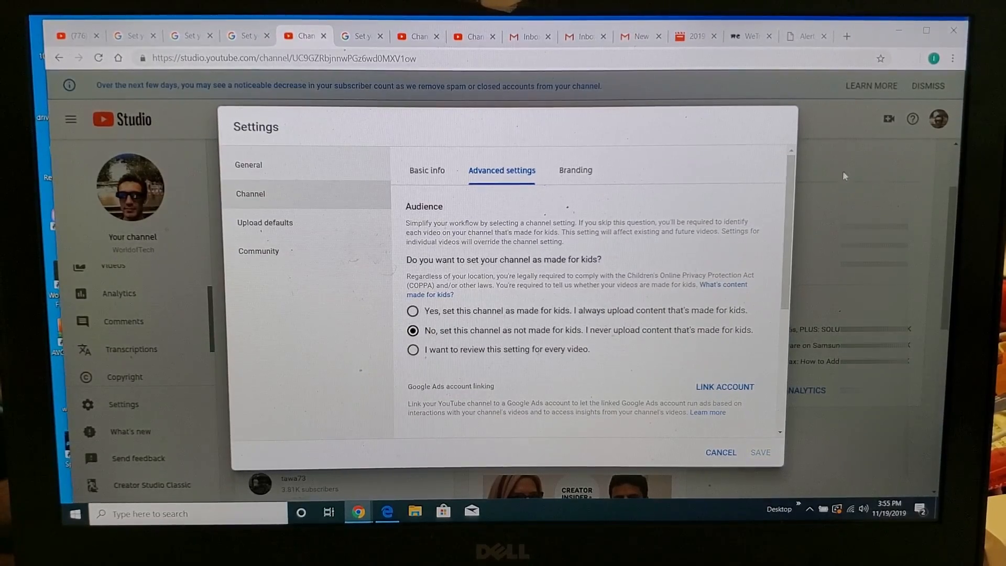
left_click(720, 452)
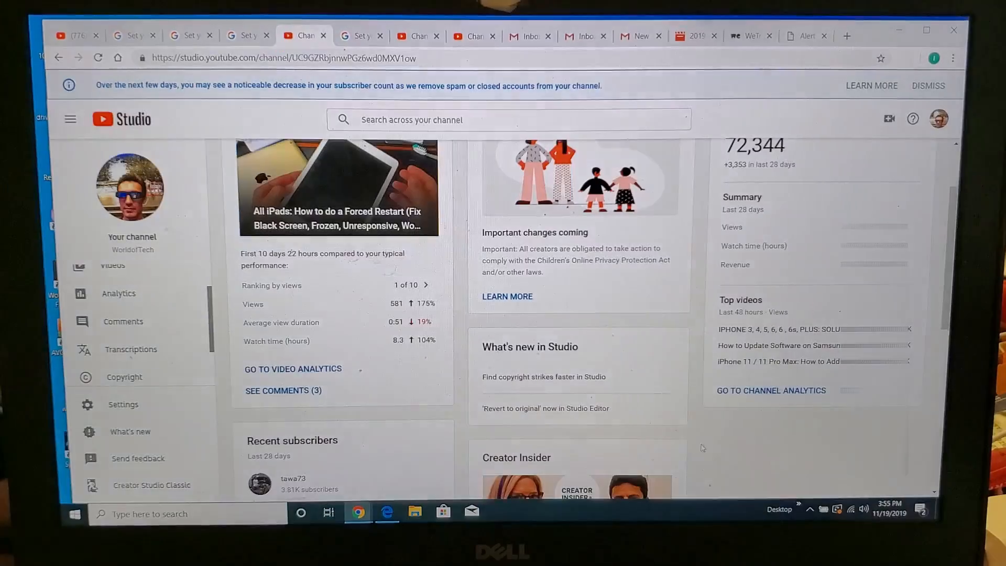
mouse_move(543, 377)
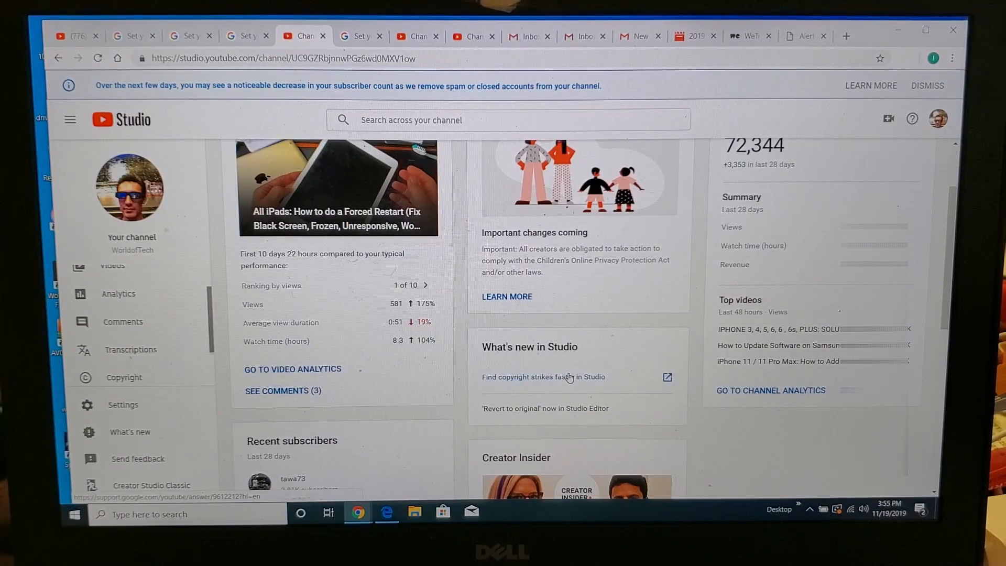